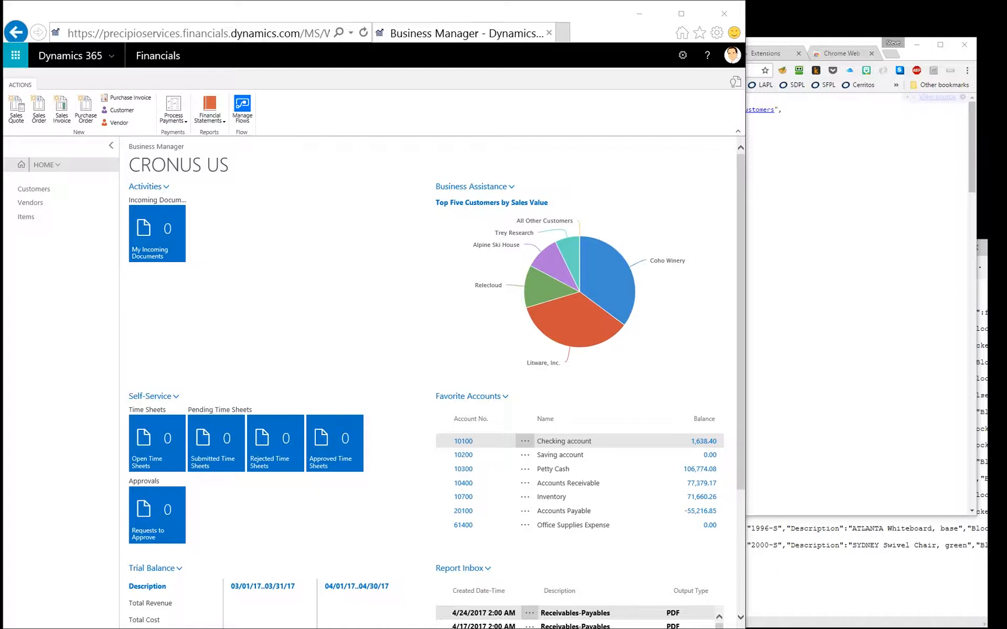
pyautogui.moveTo(141, 319)
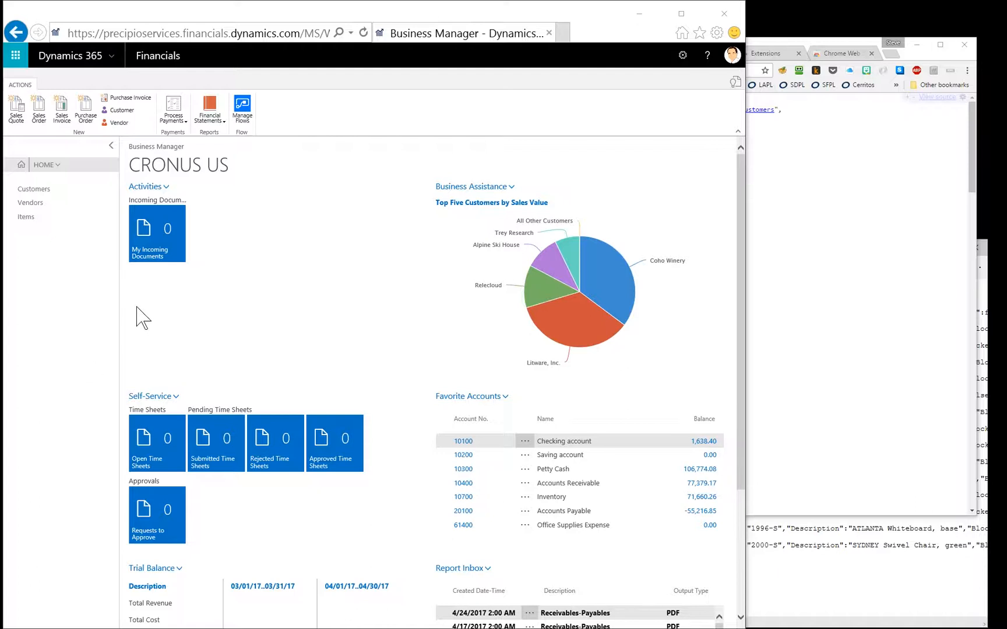
pyautogui.moveTo(99, 319)
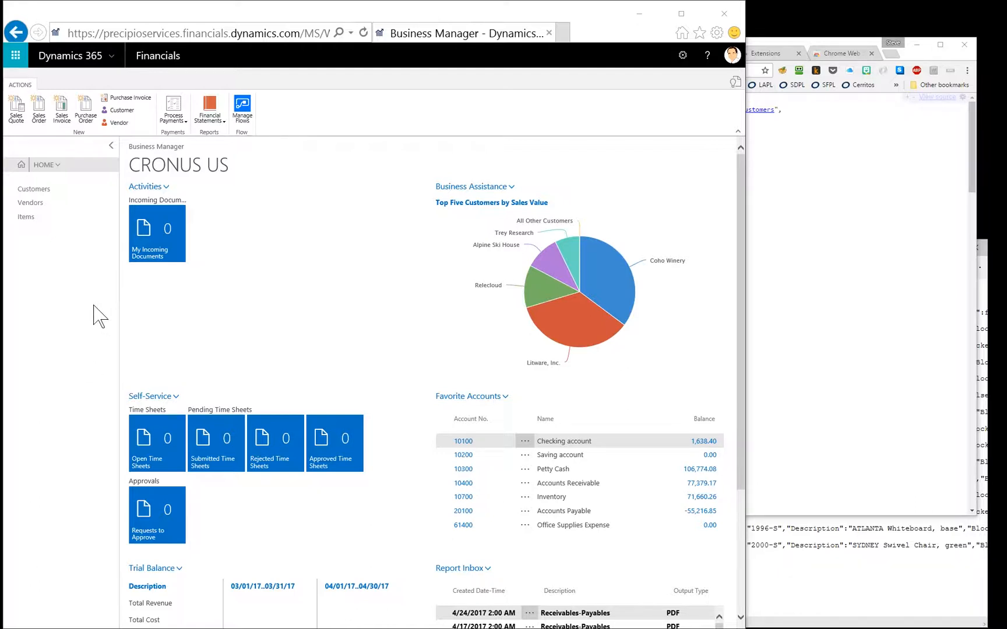
pyautogui.moveTo(736, 88)
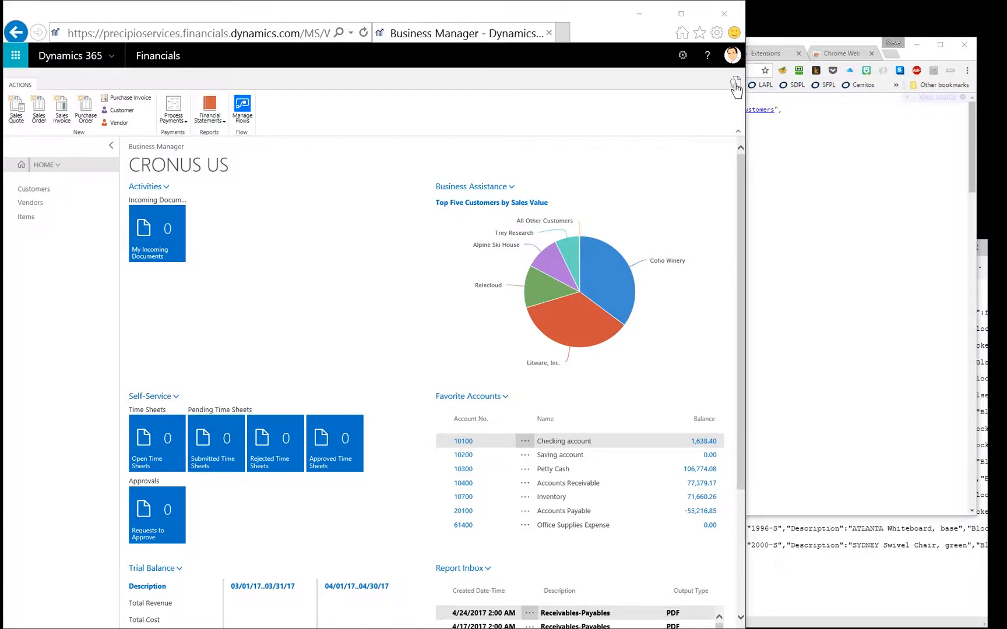
# Search pages and reports for 'web services' and open the Web Services result.
pyautogui.write('web services')
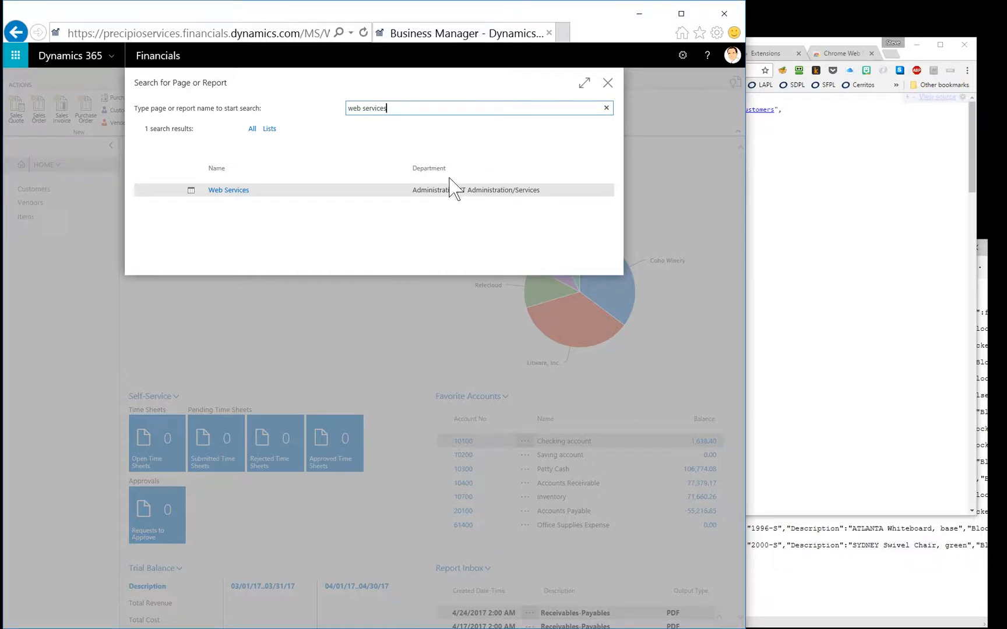
pyautogui.click(228, 189)
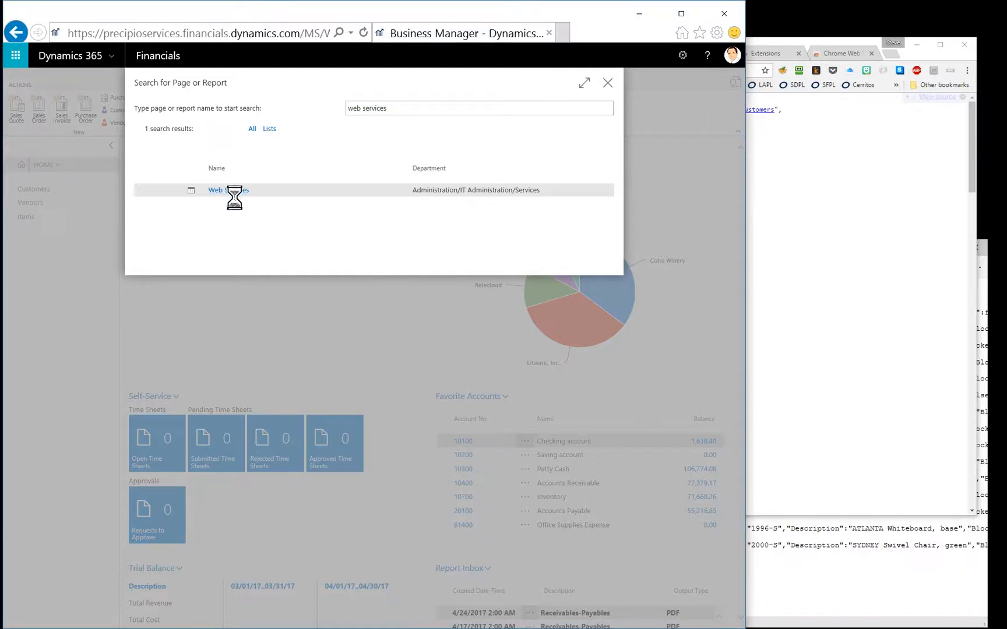
# Open the Web Services list showing published codeunits, pages and queries with their URLs.
pyautogui.click(223, 189)
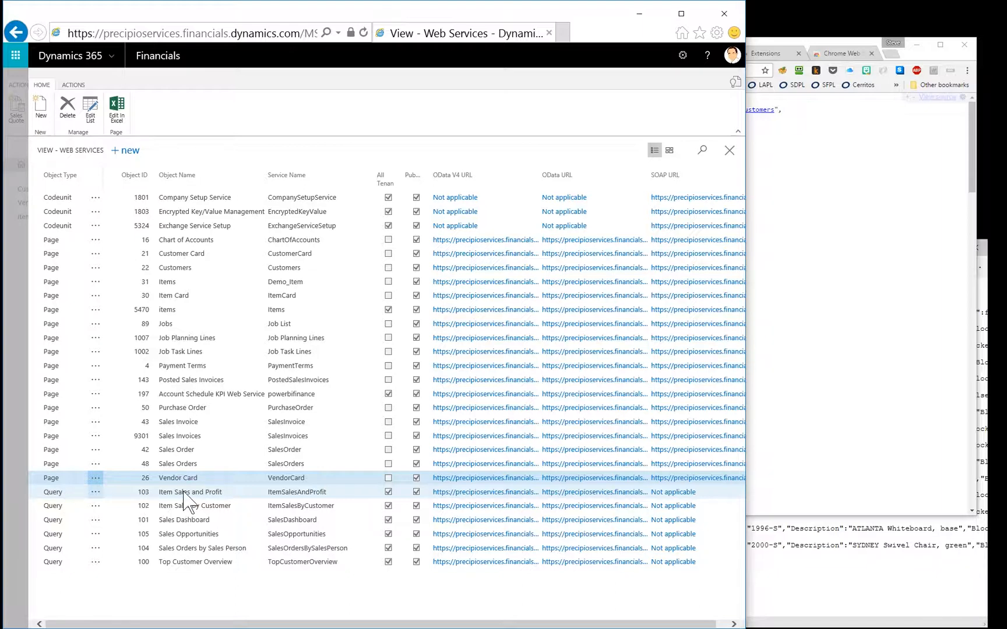
pyautogui.moveTo(190, 492)
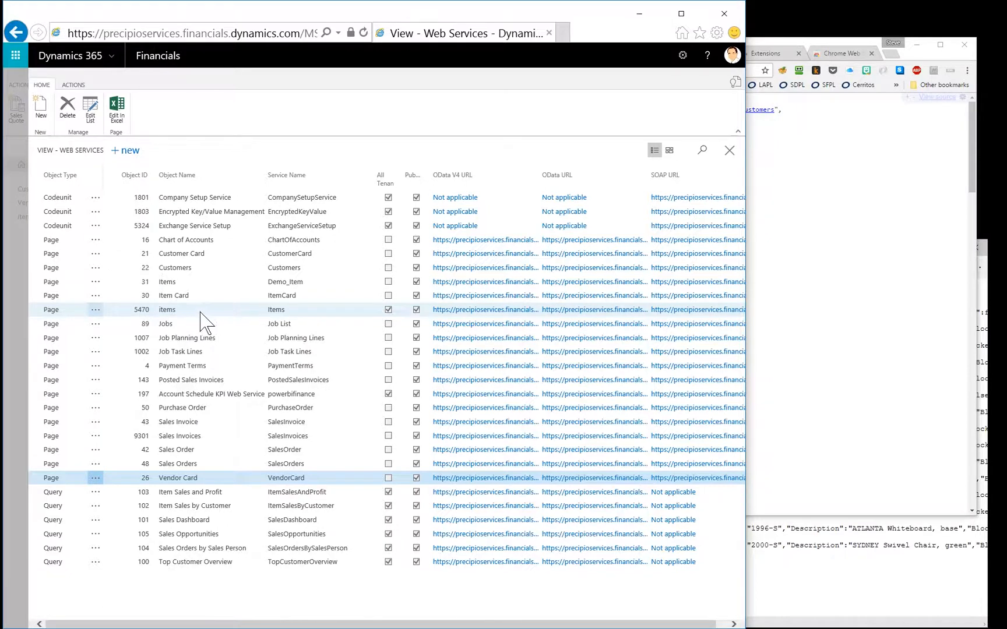
pyautogui.moveTo(399, 321)
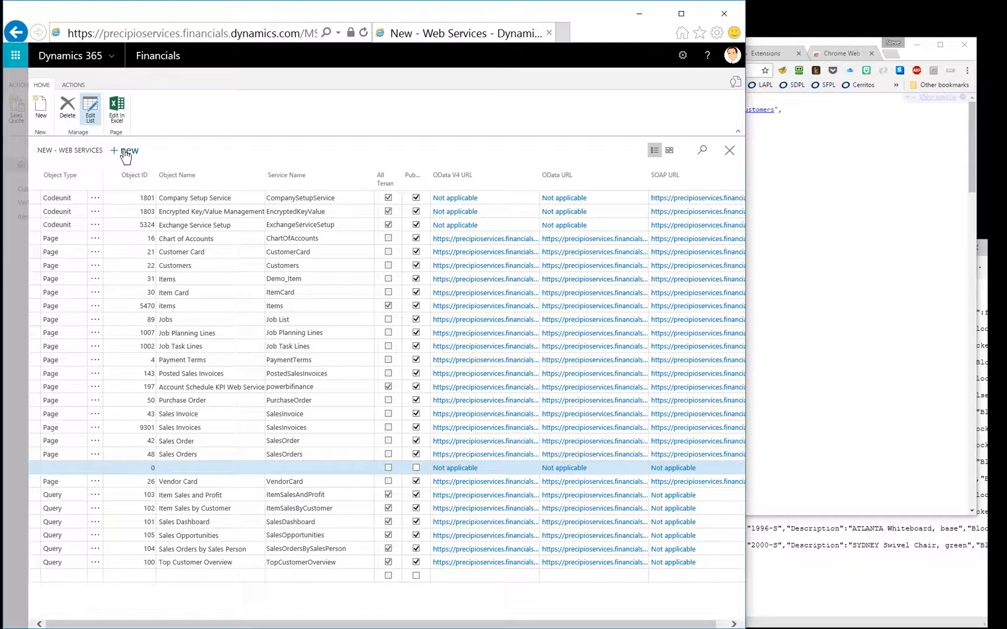
# Set the new entry's Object Type to Page and open the full object list via the Object ID lookup.
pyautogui.click(58, 467)
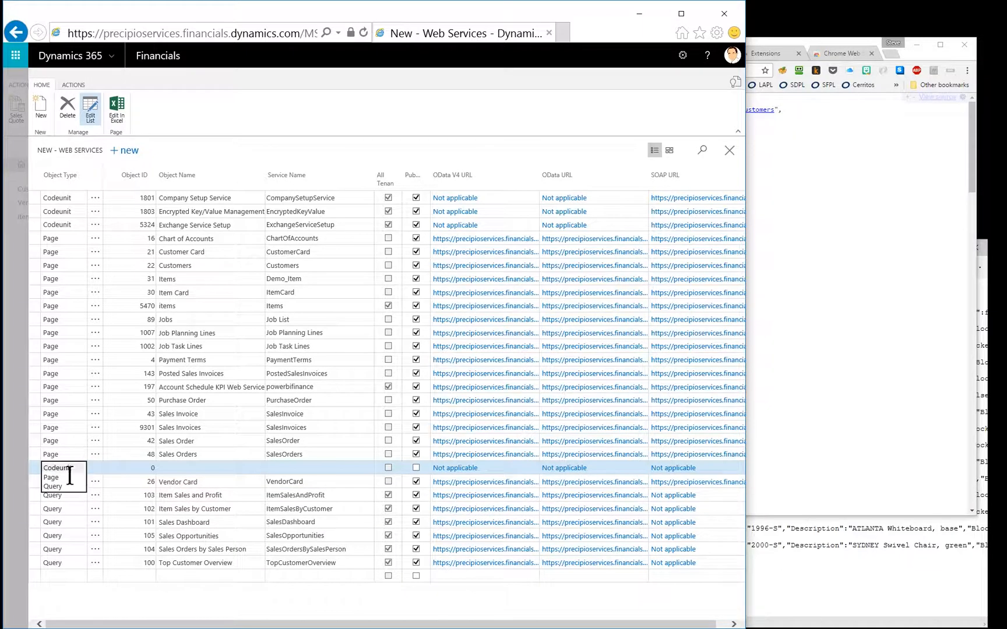
pyautogui.click(53, 478)
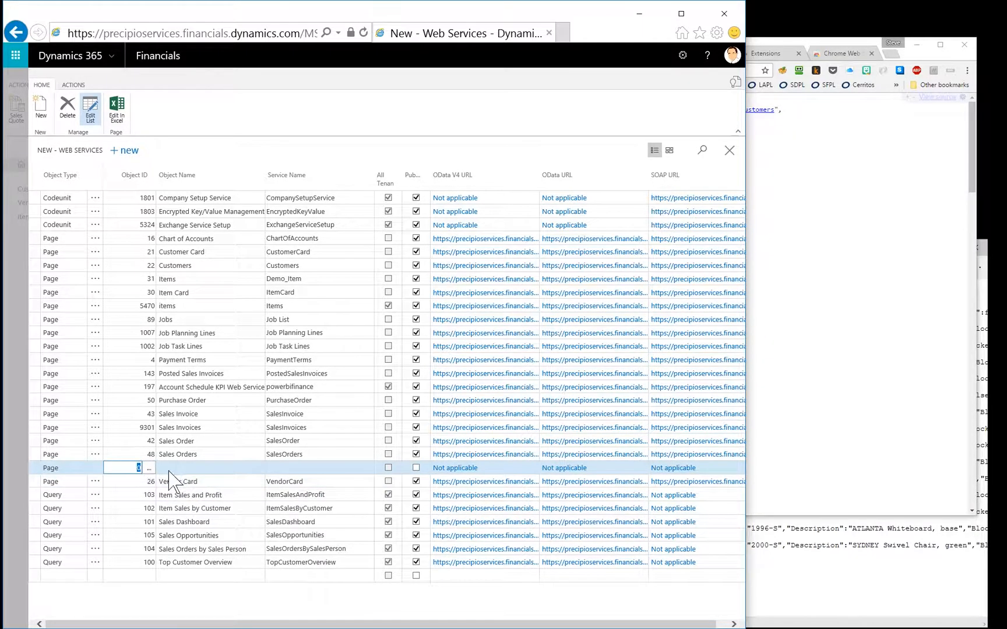
pyautogui.click(148, 467)
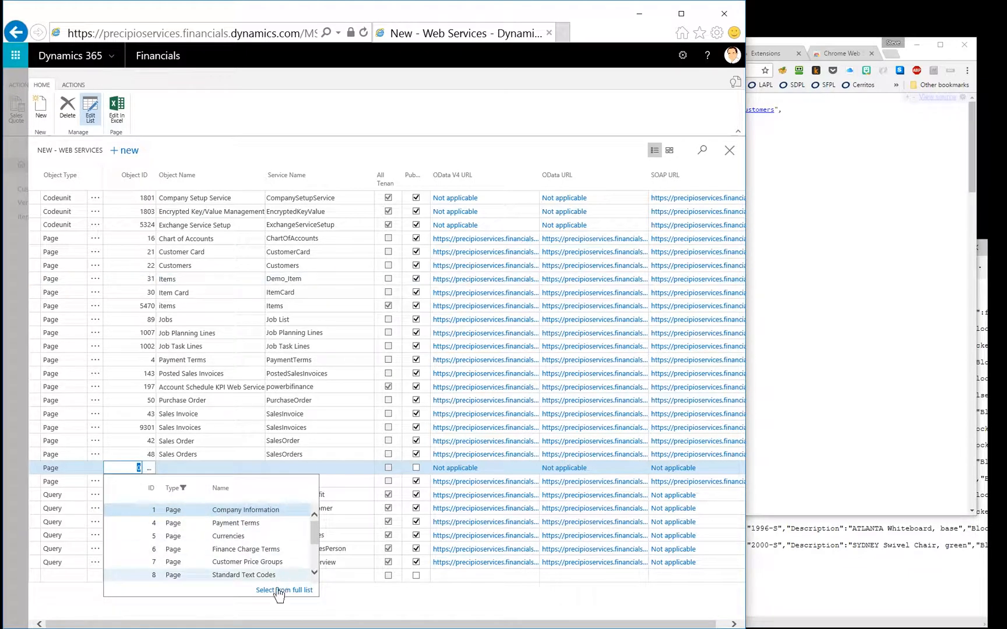
pyautogui.click(284, 590)
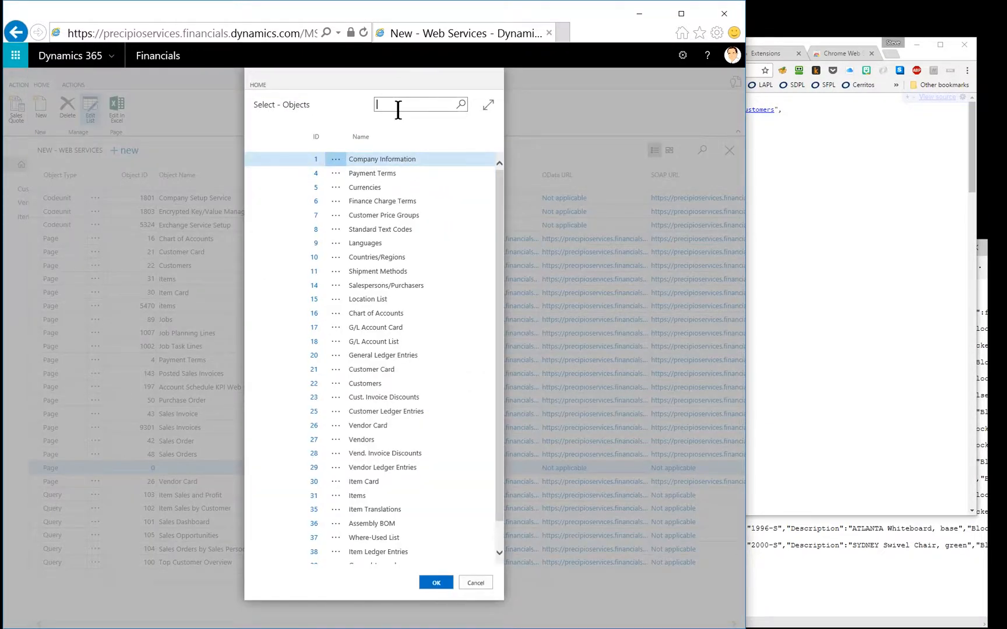
# Search the object list for 'vendors' and pick the Vendors page (ID 27).
pyautogui.write('vn')
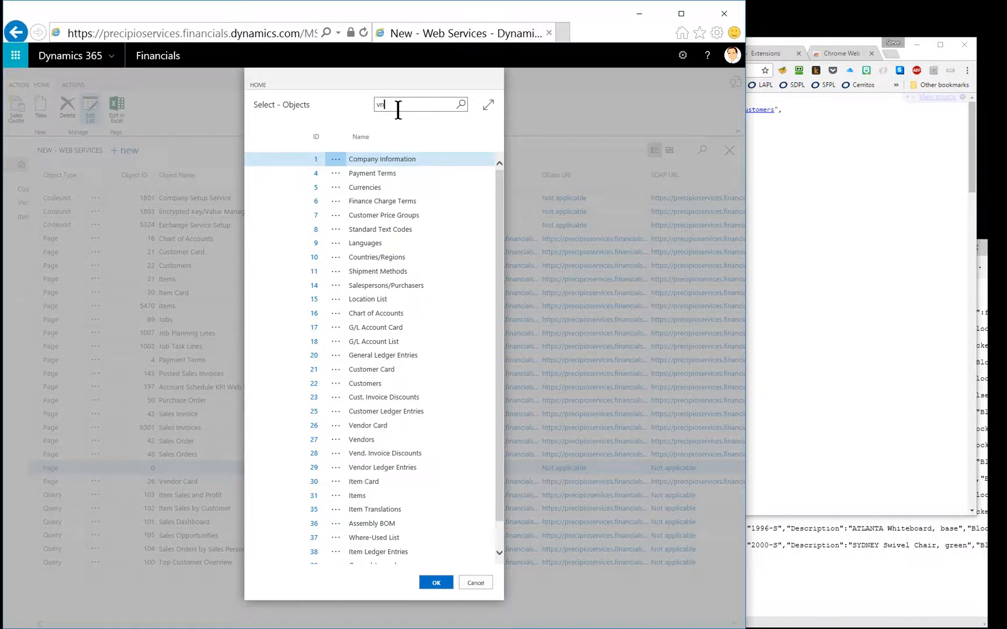
pyautogui.write('endors')
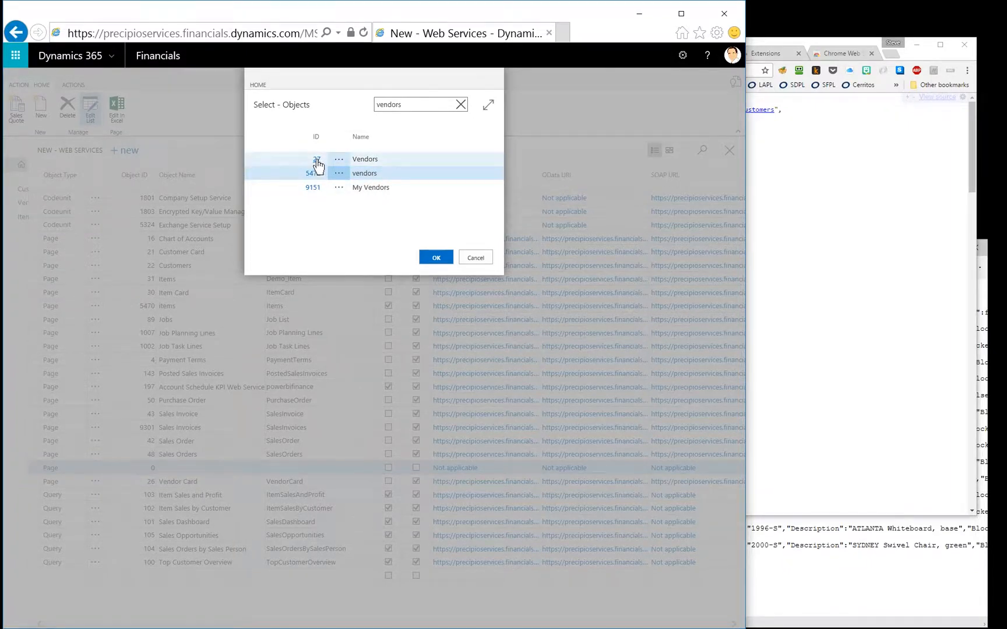
pyautogui.click(435, 257)
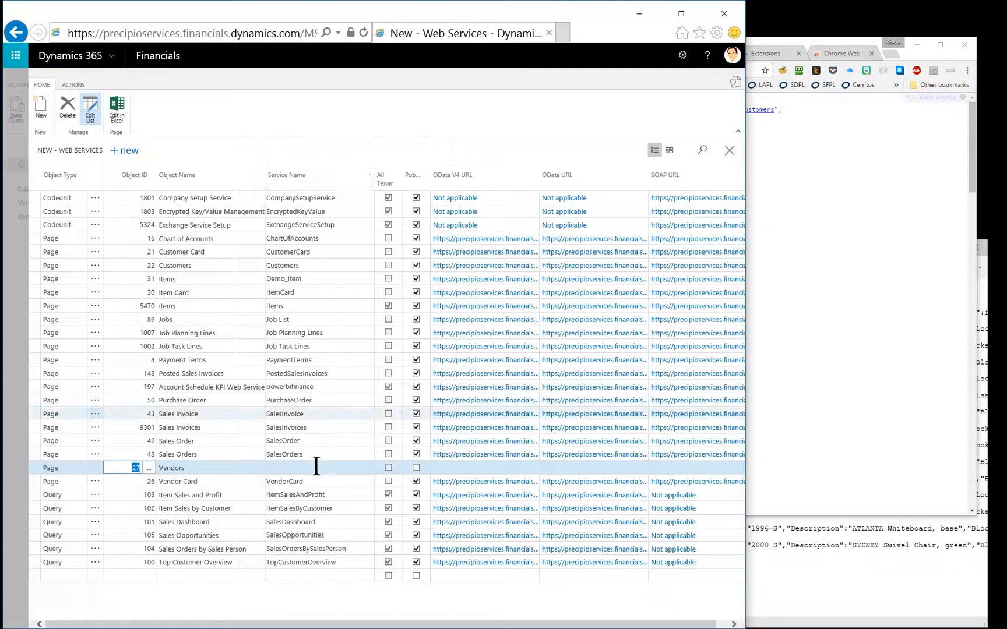
# Name the service Vendors and move off the row so it saves with OData and SOAP URLs.
pyautogui.write('Vendors')
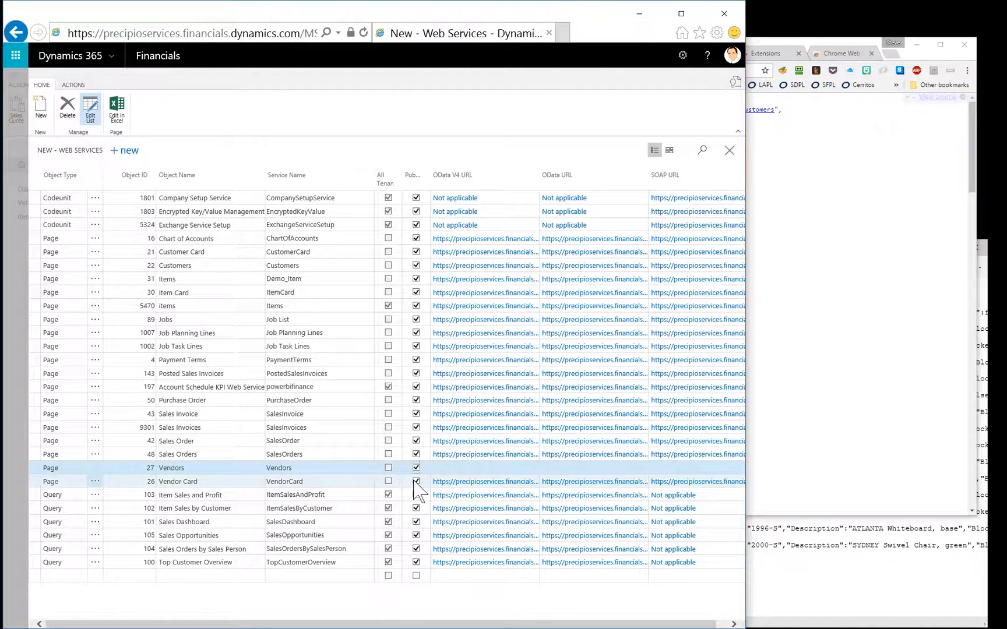
pyautogui.moveTo(339, 483)
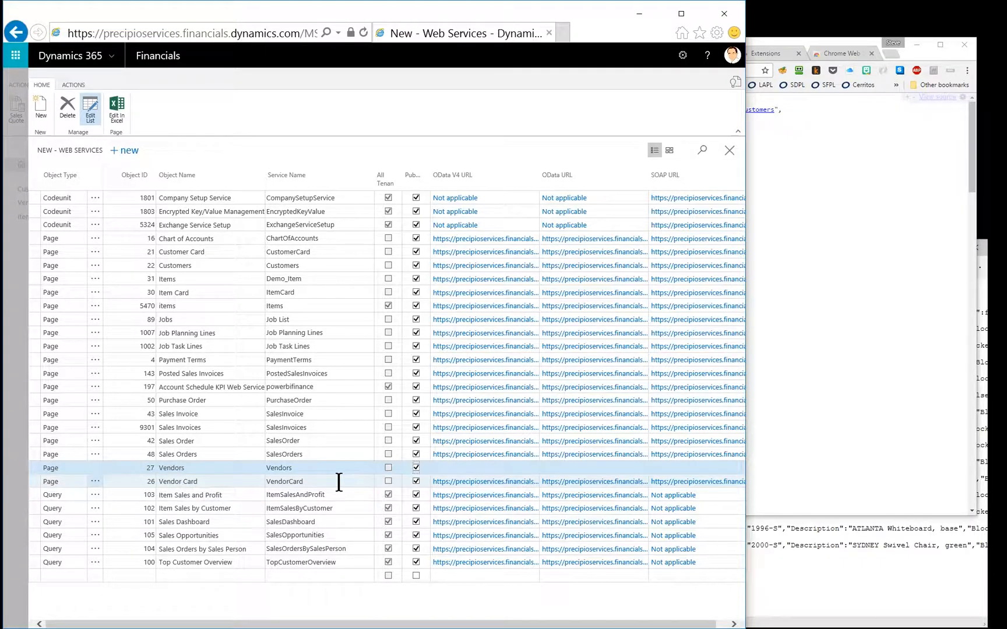
pyautogui.click(302, 481)
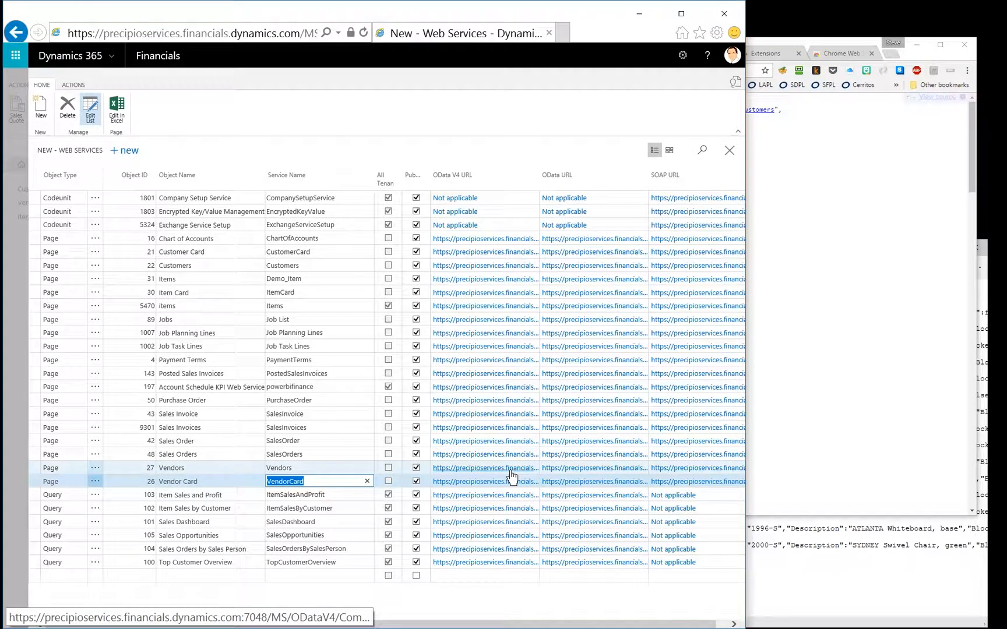
pyautogui.moveTo(510, 478)
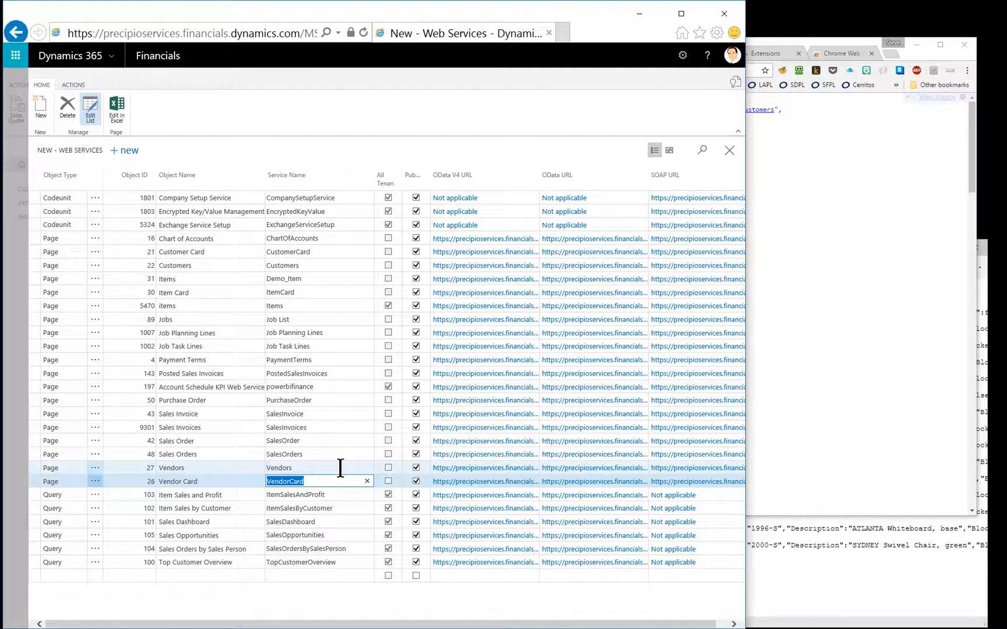
pyautogui.click(319, 467)
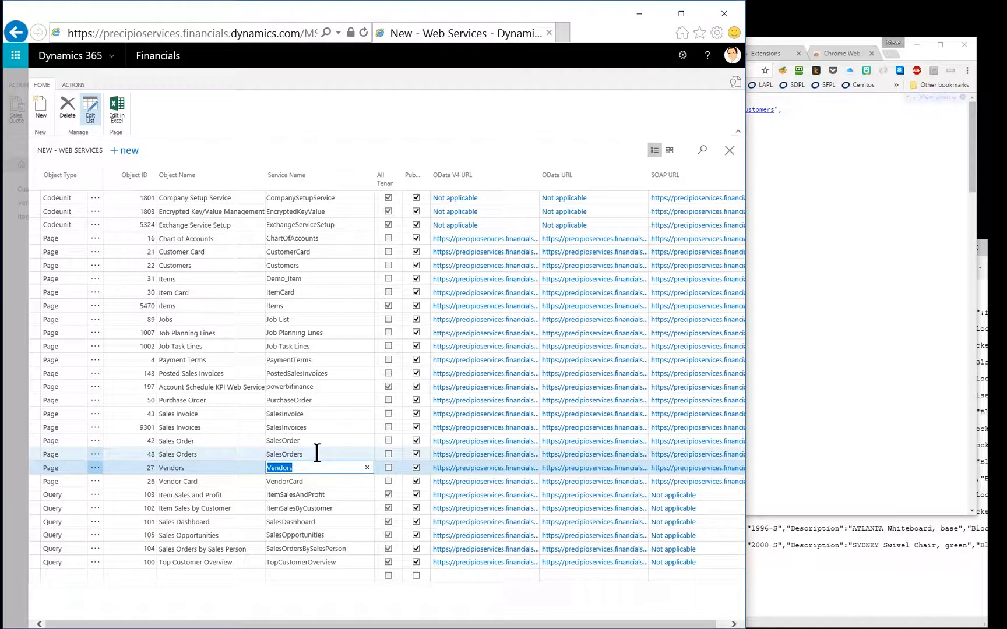
pyautogui.click(283, 454)
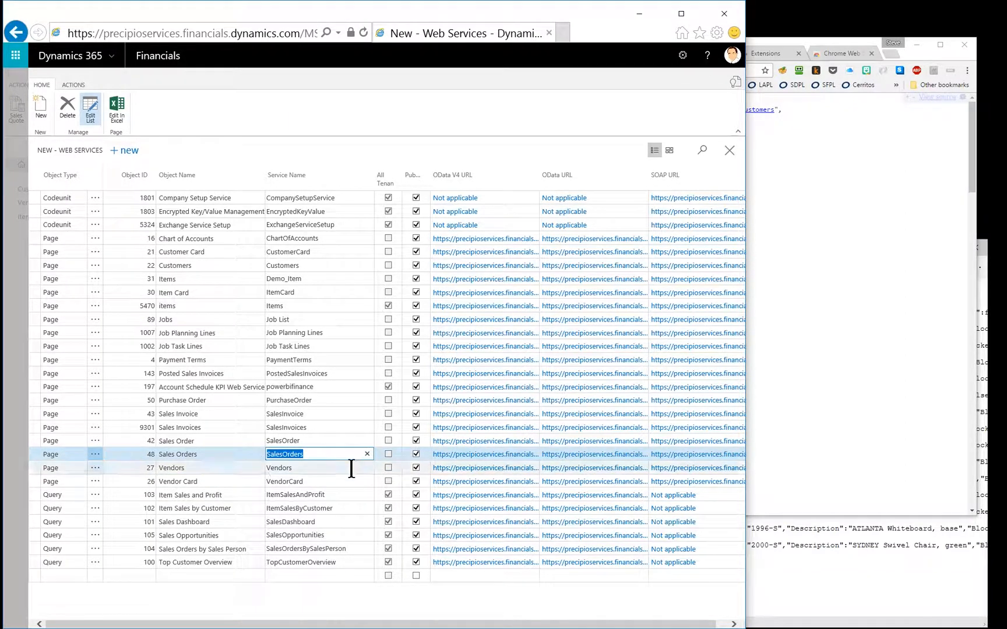
pyautogui.click(278, 467)
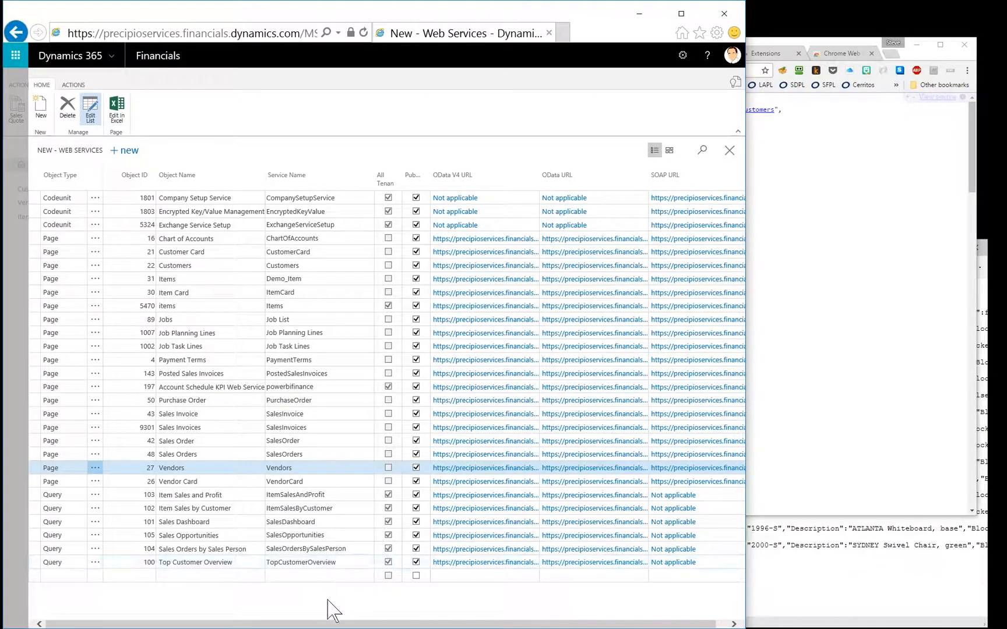
pyautogui.moveTo(433, 456)
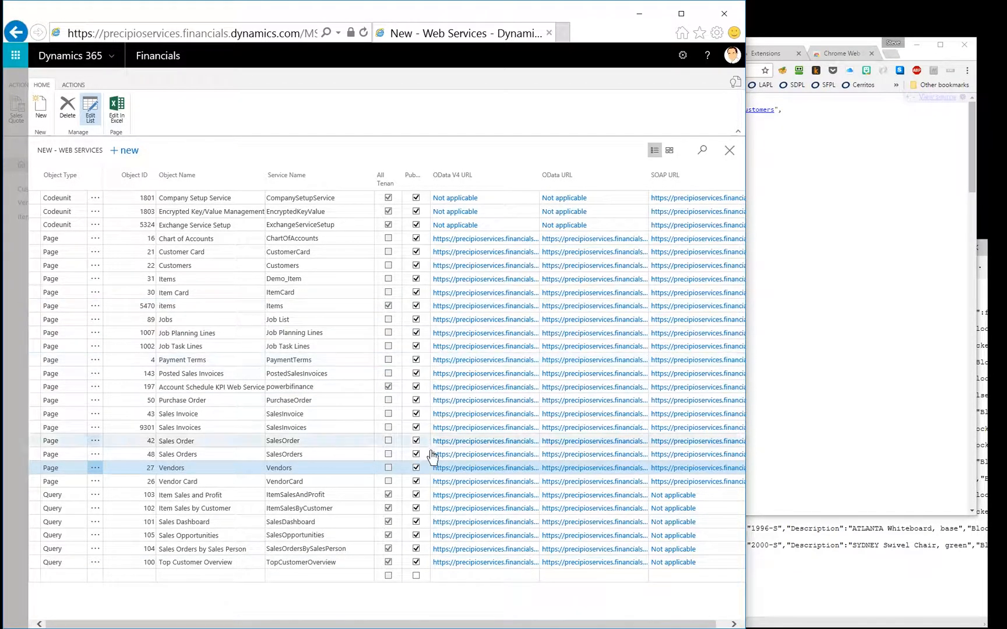
pyautogui.moveTo(455, 212)
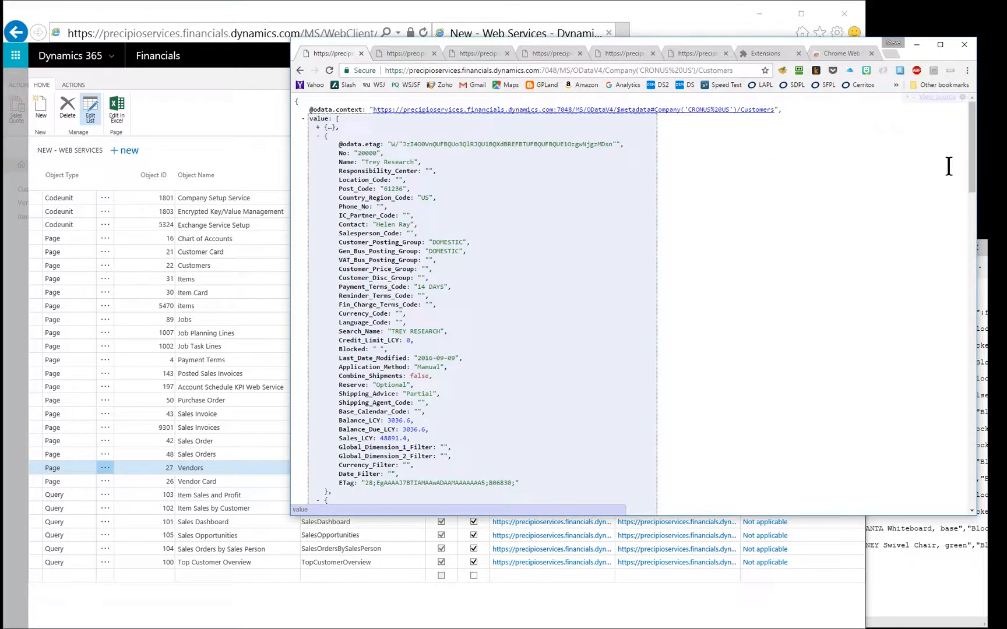
pyautogui.moveTo(910, 187)
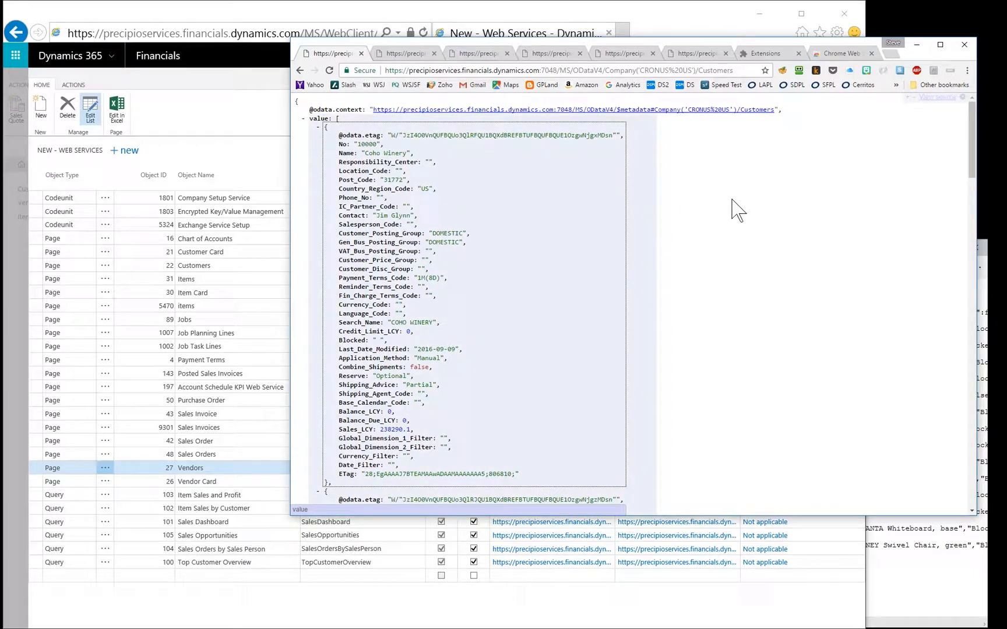
# Switch Chrome tabs to check XML Tree is enabled and view the OData v4 Customers JSON feed.
pyautogui.click(405, 53)
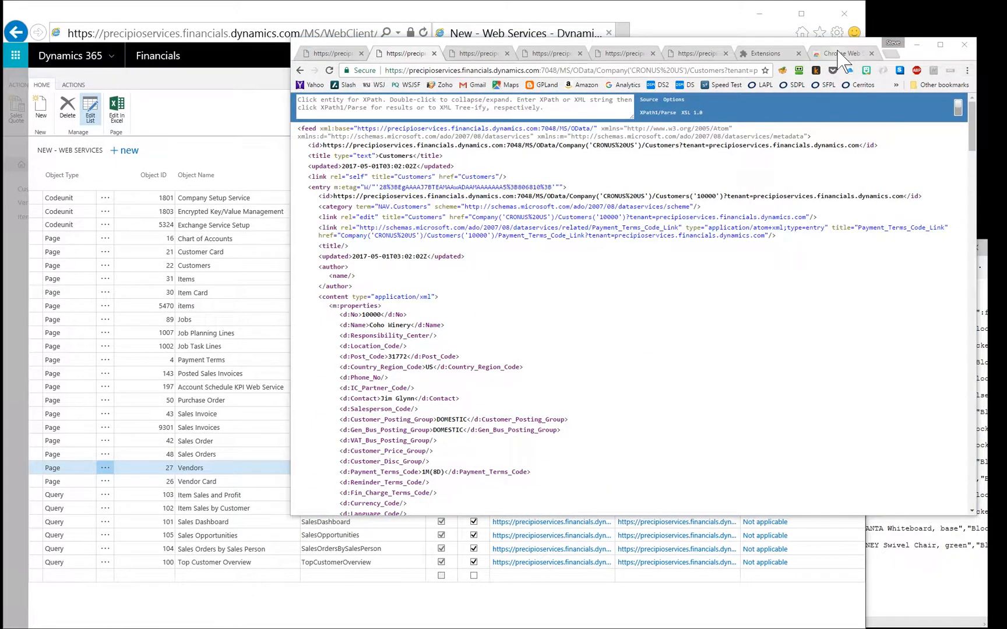
pyautogui.click(767, 53)
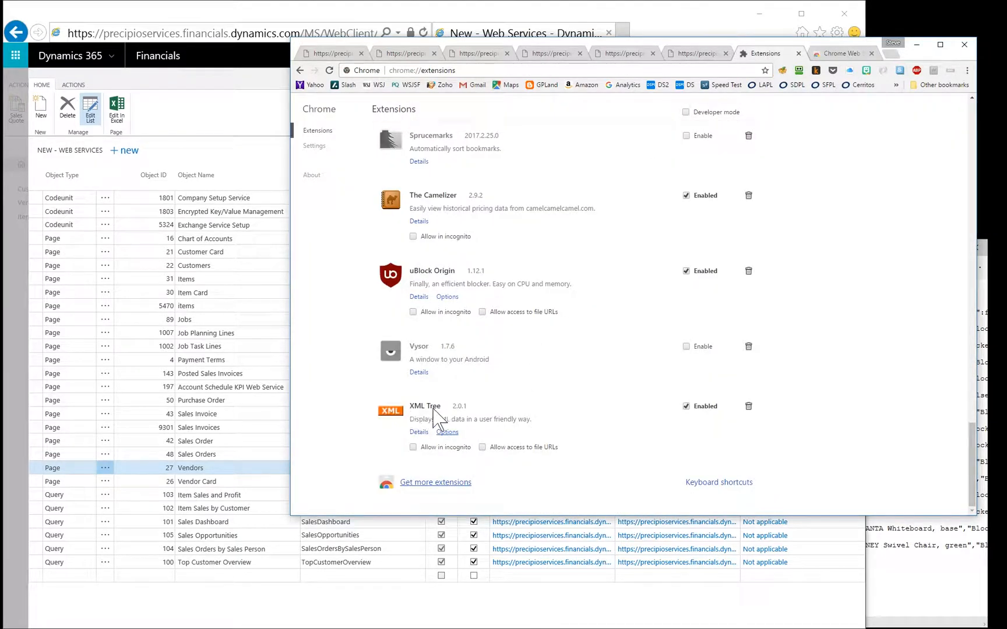
pyautogui.moveTo(432, 414)
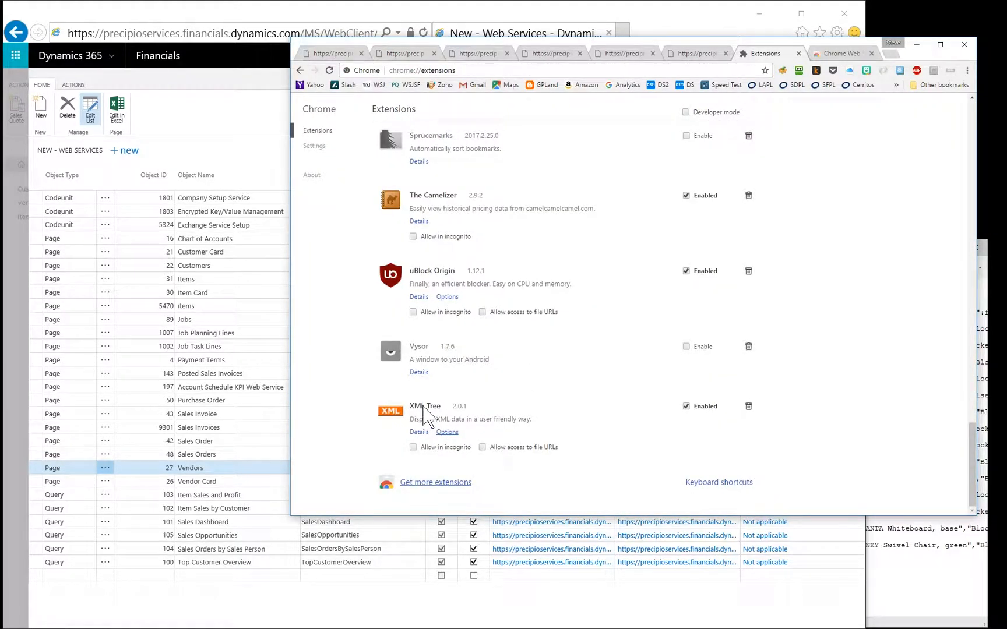
pyautogui.moveTo(719, 56)
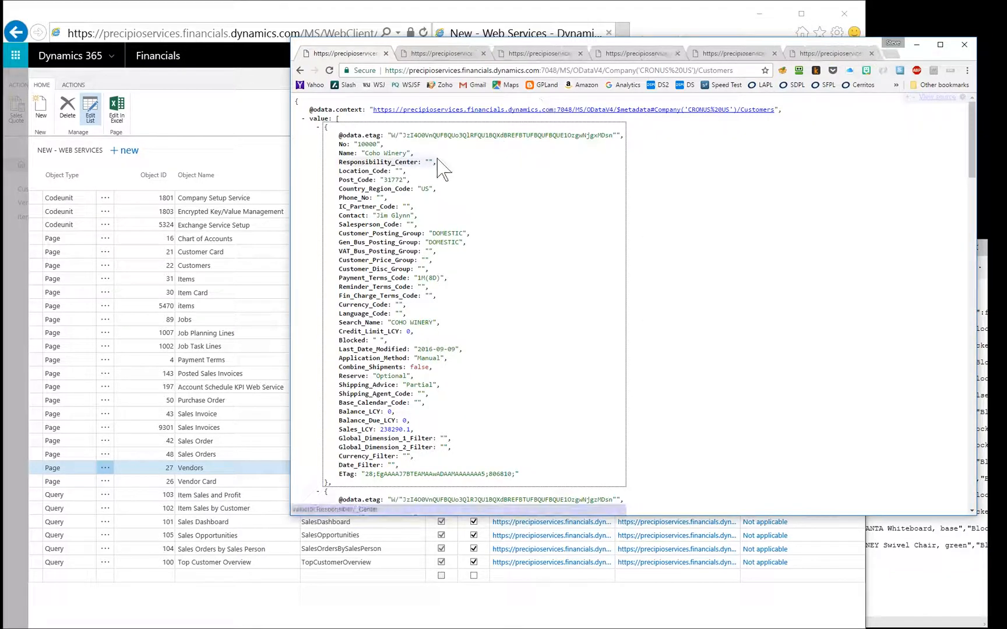
pyautogui.moveTo(838, 307)
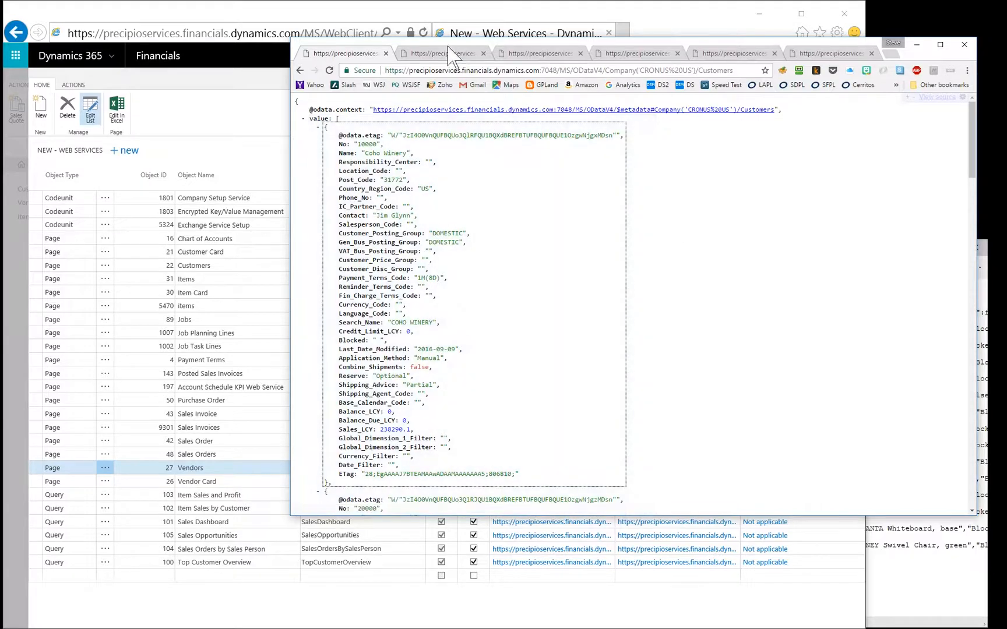
# Switch to the tab showing the older OData Customers feed as an Atom XML tree.
pyautogui.click(441, 53)
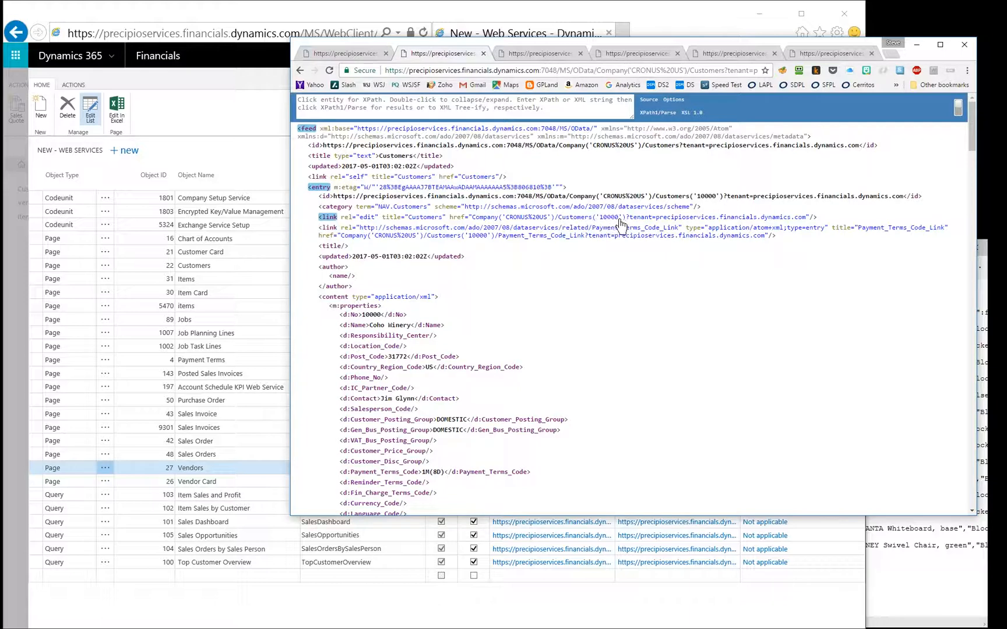
pyautogui.moveTo(536, 234)
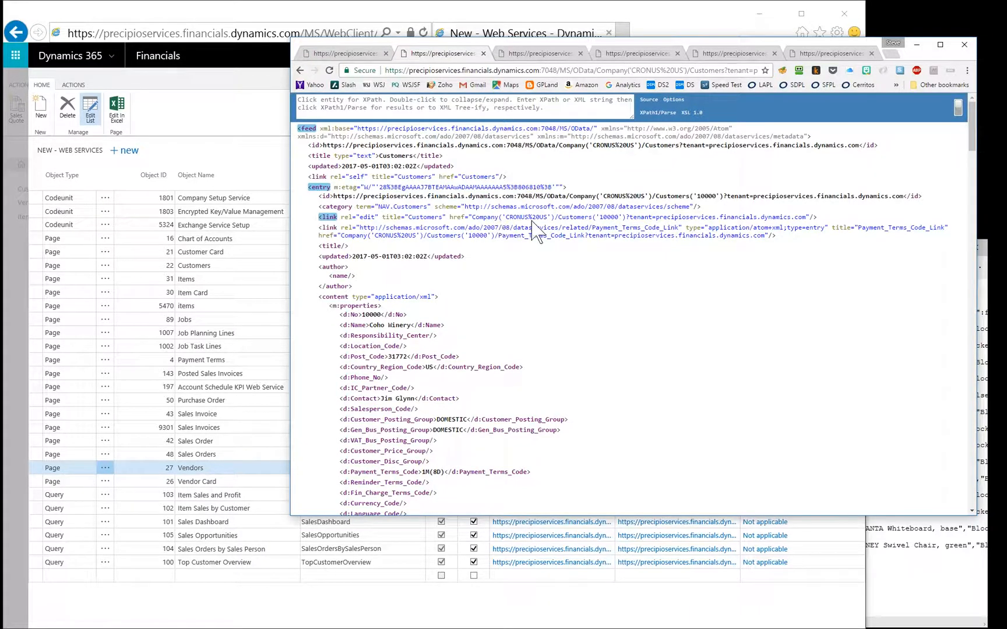
pyautogui.moveTo(526, 234)
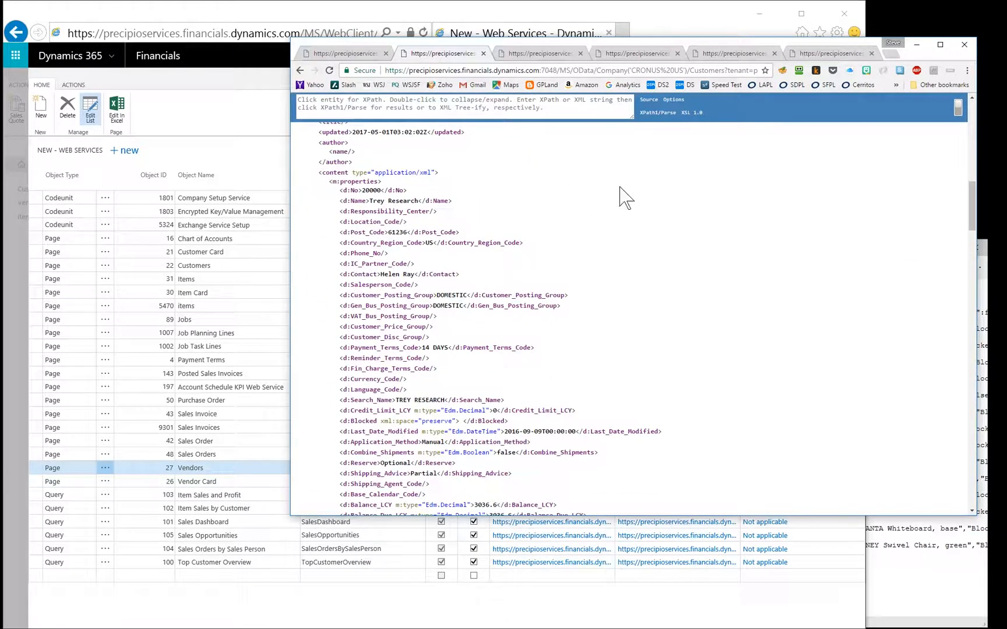
# Browse the SOAP Customers WSDL, collapsing and re-expanding its types section, then return to the OData v4 feed.
pyautogui.click(540, 52)
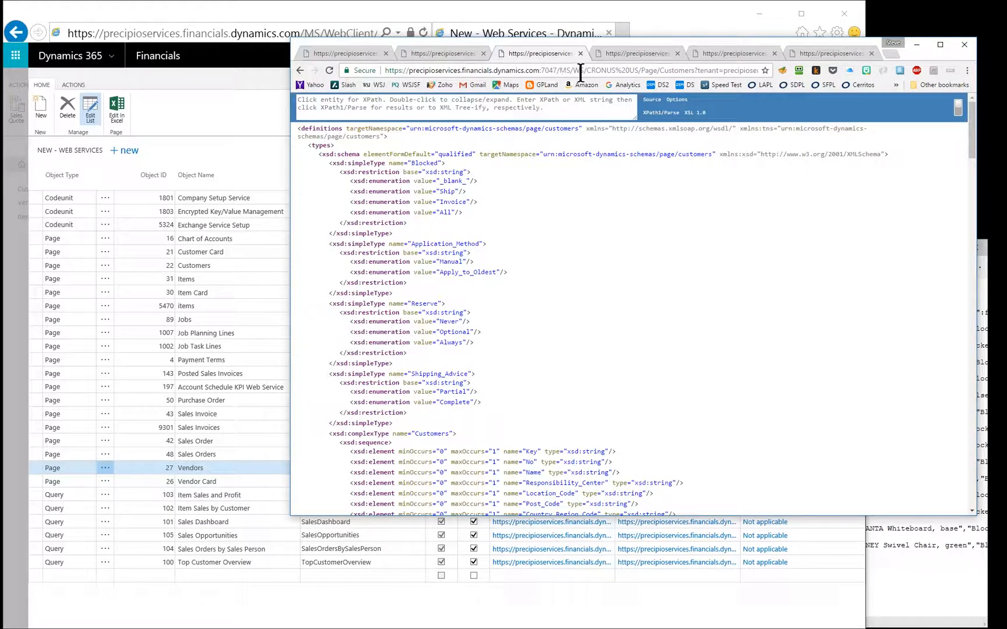
pyautogui.doubleClick(561, 70)
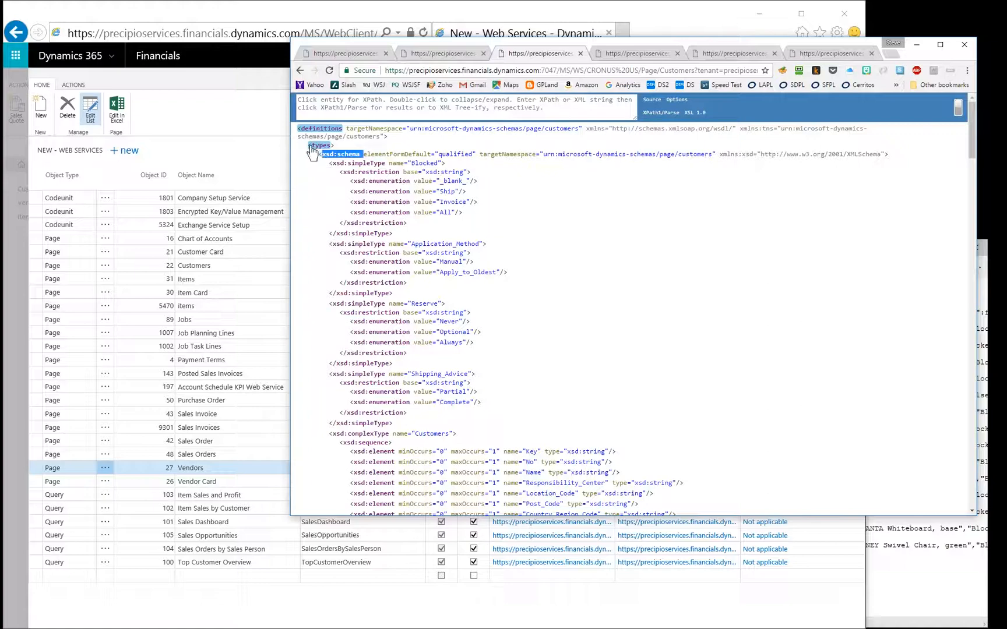
pyautogui.doubleClick(324, 145)
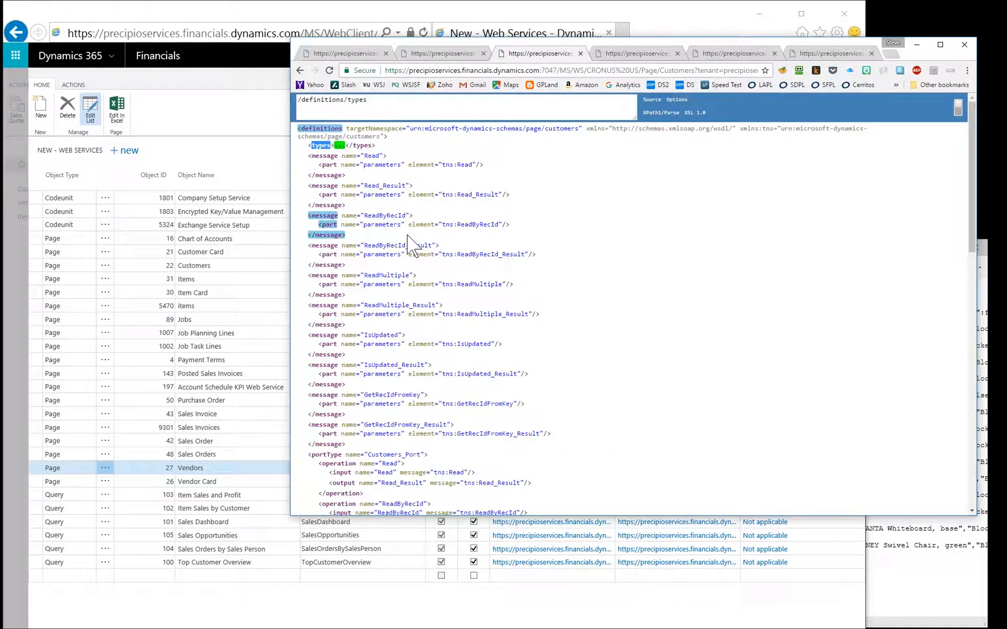
pyautogui.scroll(-3)
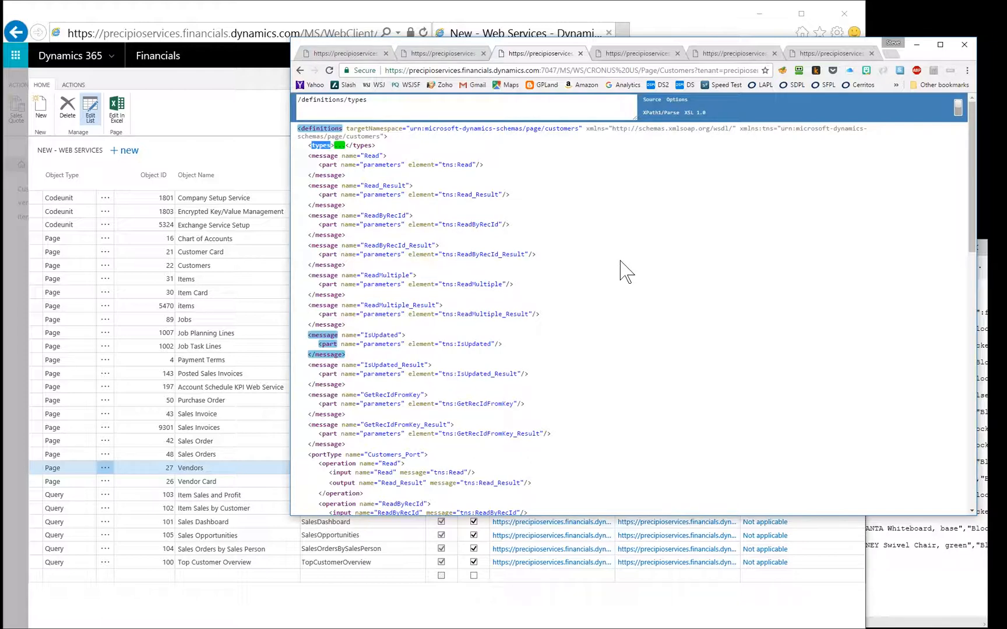
pyautogui.click(315, 145)
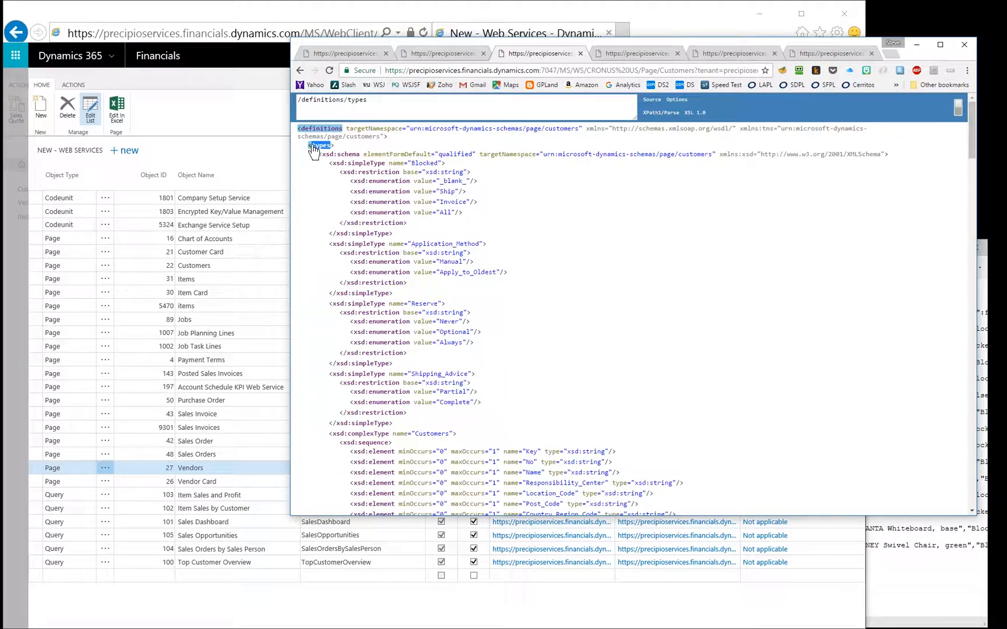
pyautogui.scroll(-3)
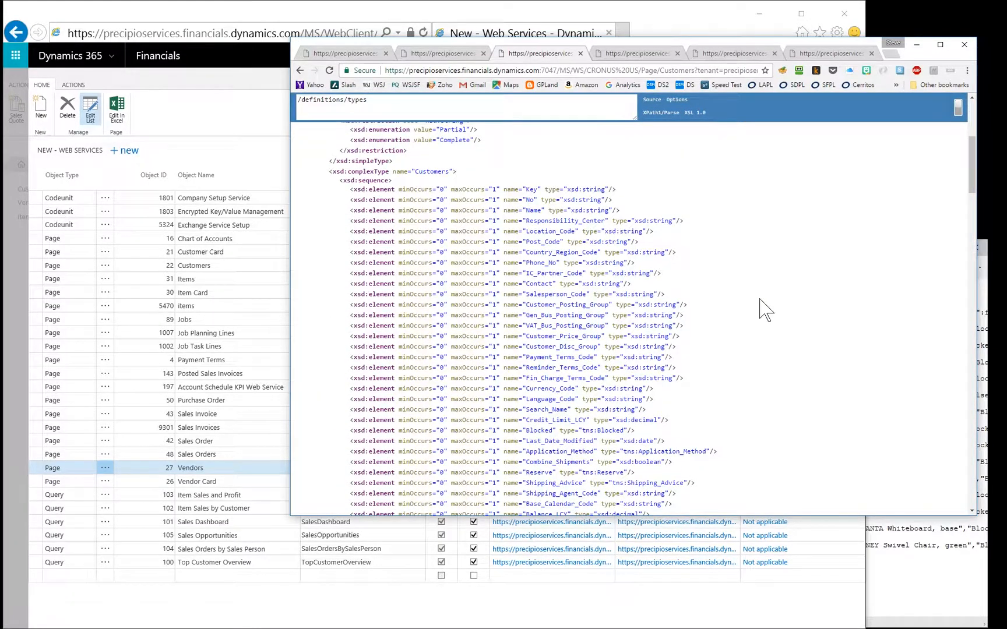
pyautogui.scroll(-3)
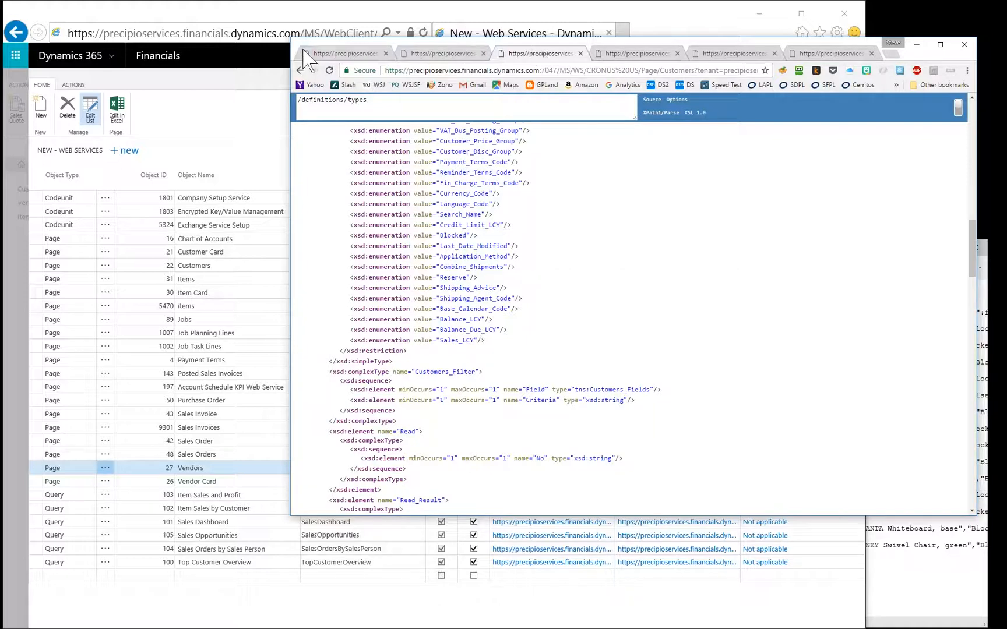
pyautogui.click(442, 52)
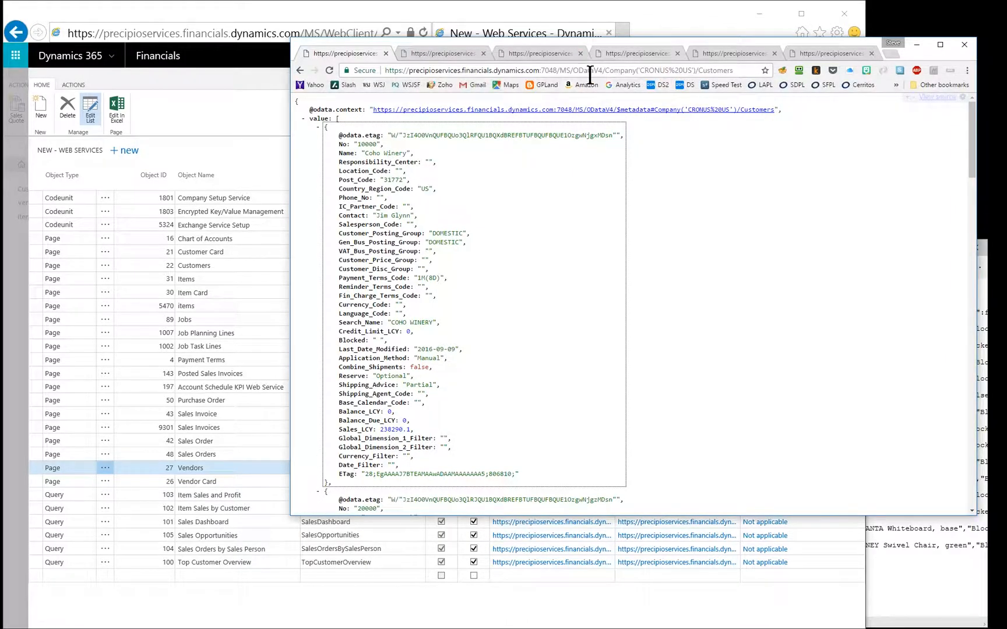
# Collapse the Litware, Inc. and neighbouring customer records in the OData v4 Customers JSON.
pyautogui.click(565, 70)
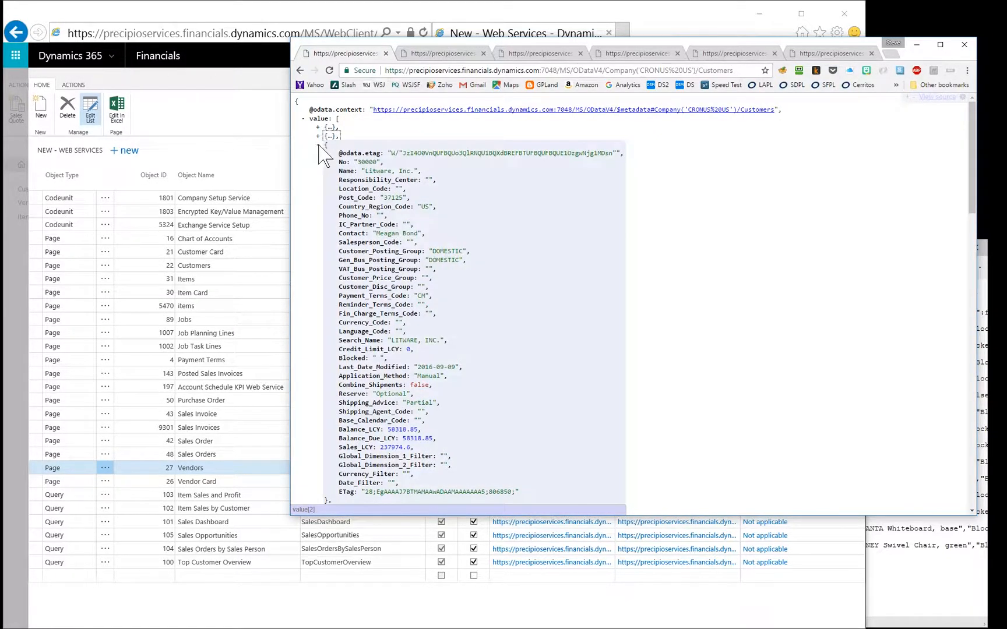
pyautogui.click(318, 136)
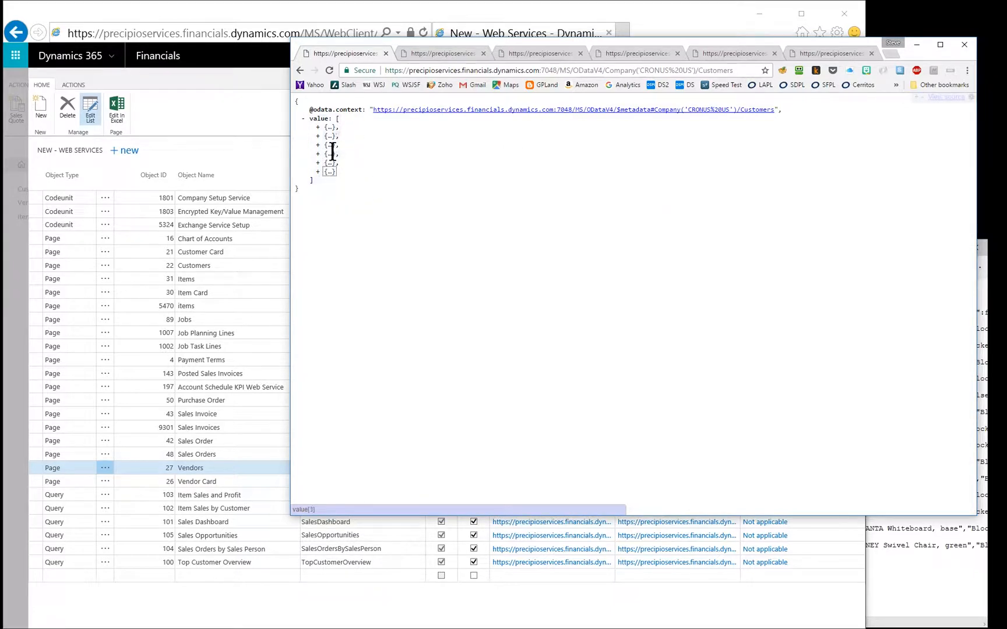
pyautogui.click(317, 127)
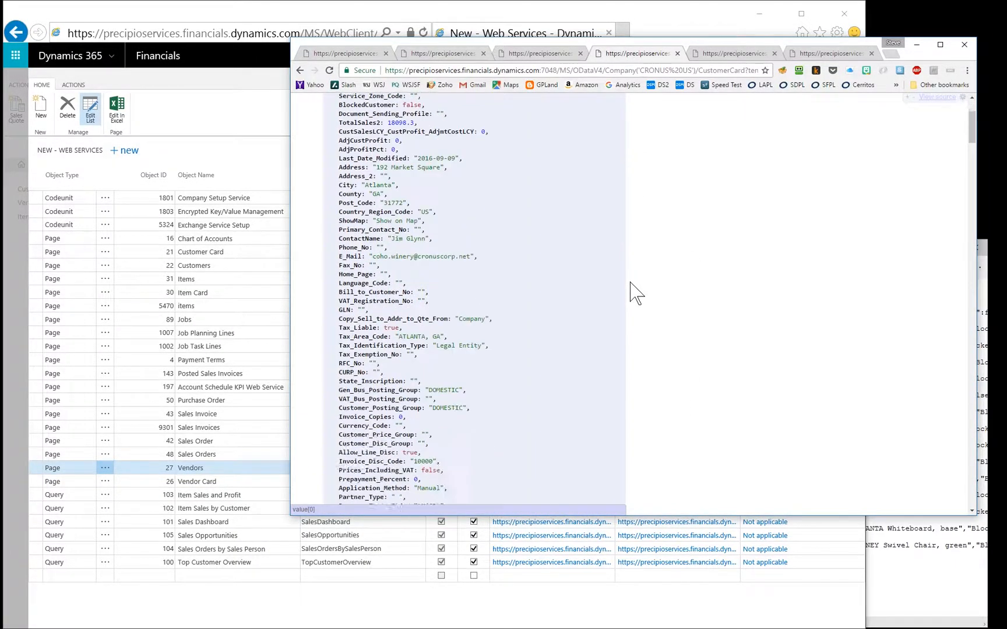
# Scroll the CustomerCard feed and collapse the Litware, Inc. and Alpine Ski House records.
pyautogui.scroll(-3)
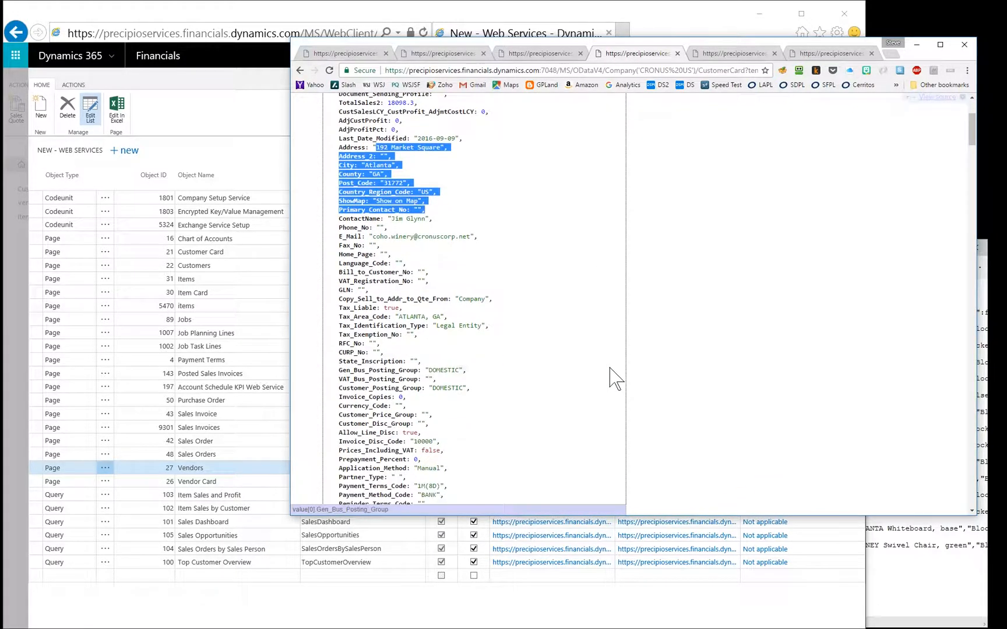
pyautogui.scroll(-3)
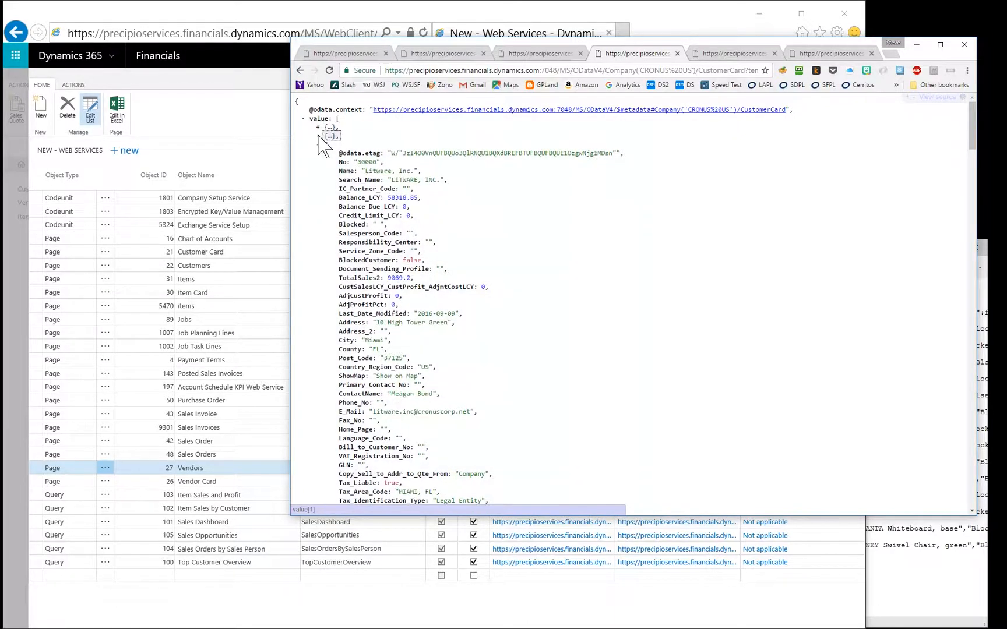
pyautogui.click(317, 137)
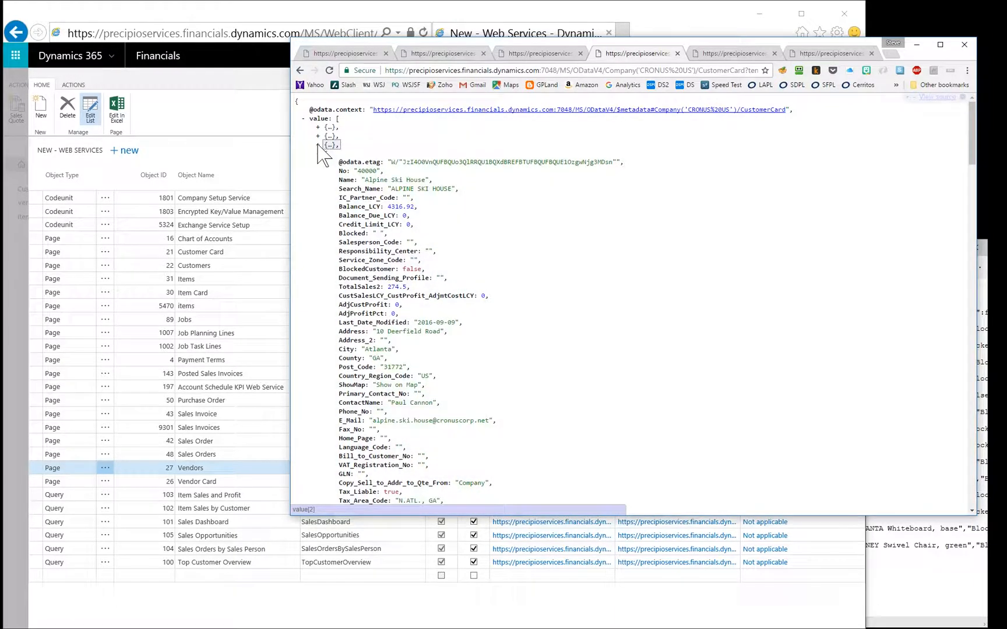
pyautogui.click(318, 145)
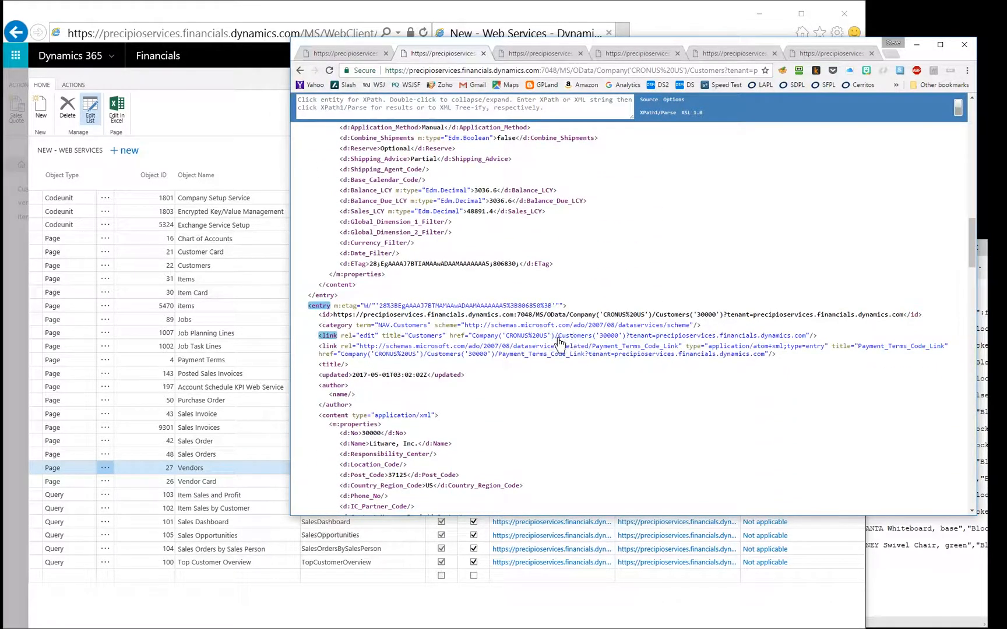
# Append a customer key in parentheses to the Customers OData v4 address to request one record.
pyautogui.doubleClick(585, 335)
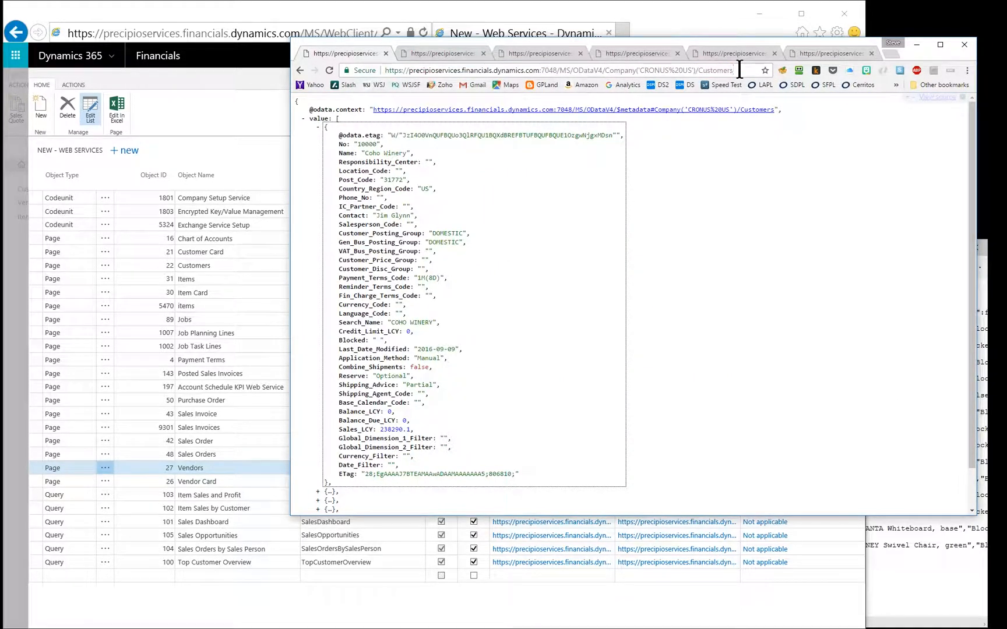
pyautogui.write('(3000')
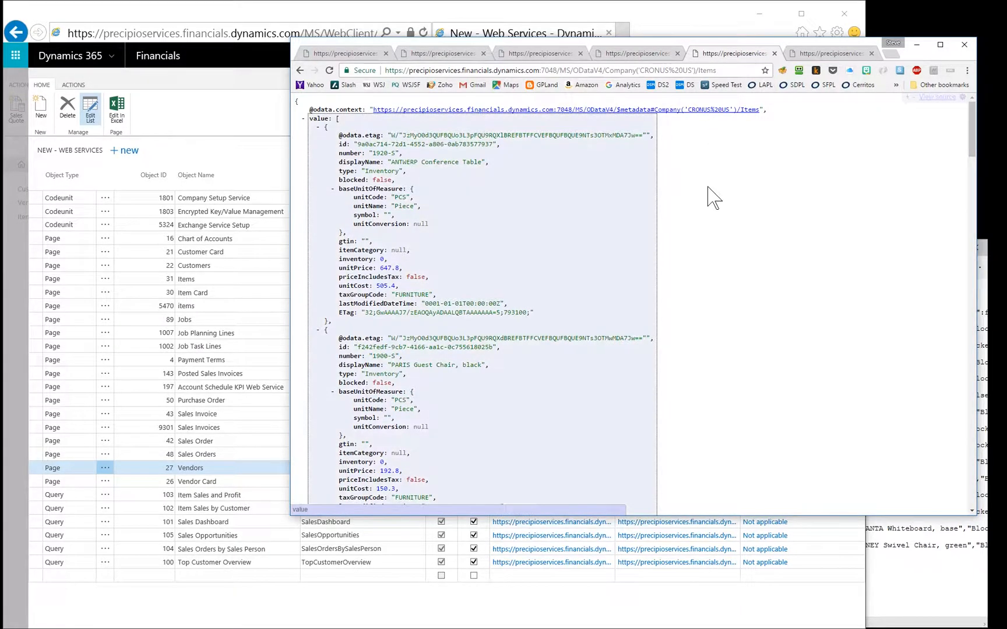
# Switch to the ItemCard OData v4 JSON feed showing the ATHENS Desk record.
pyautogui.click(828, 53)
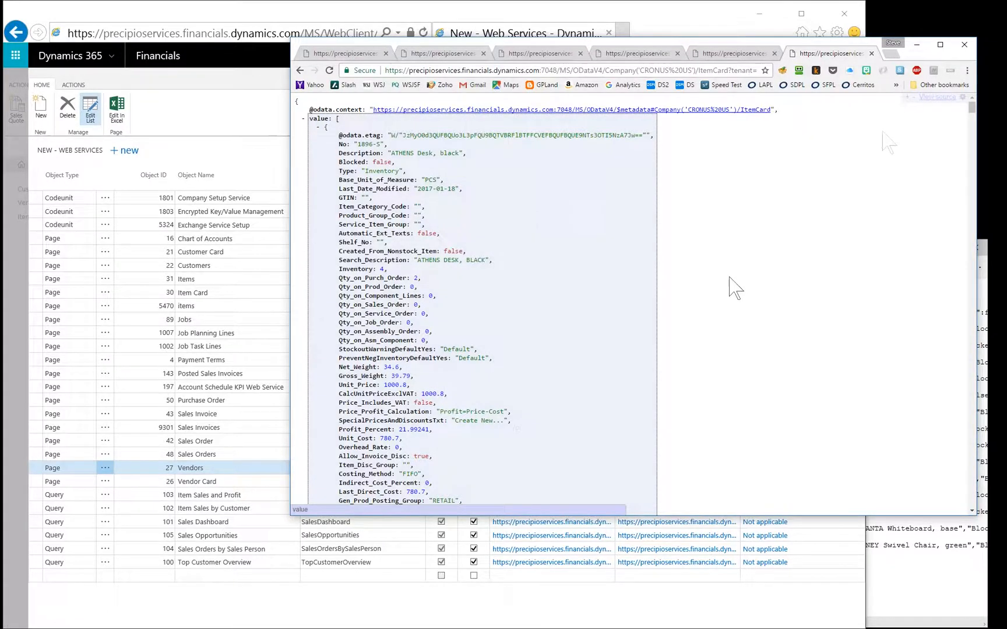
pyautogui.moveTo(889, 141)
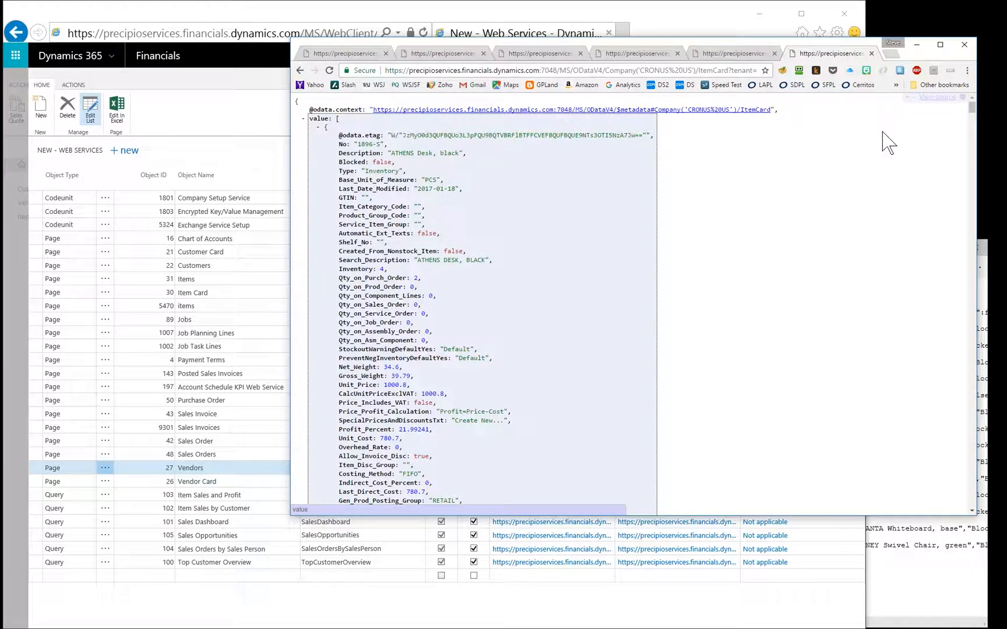